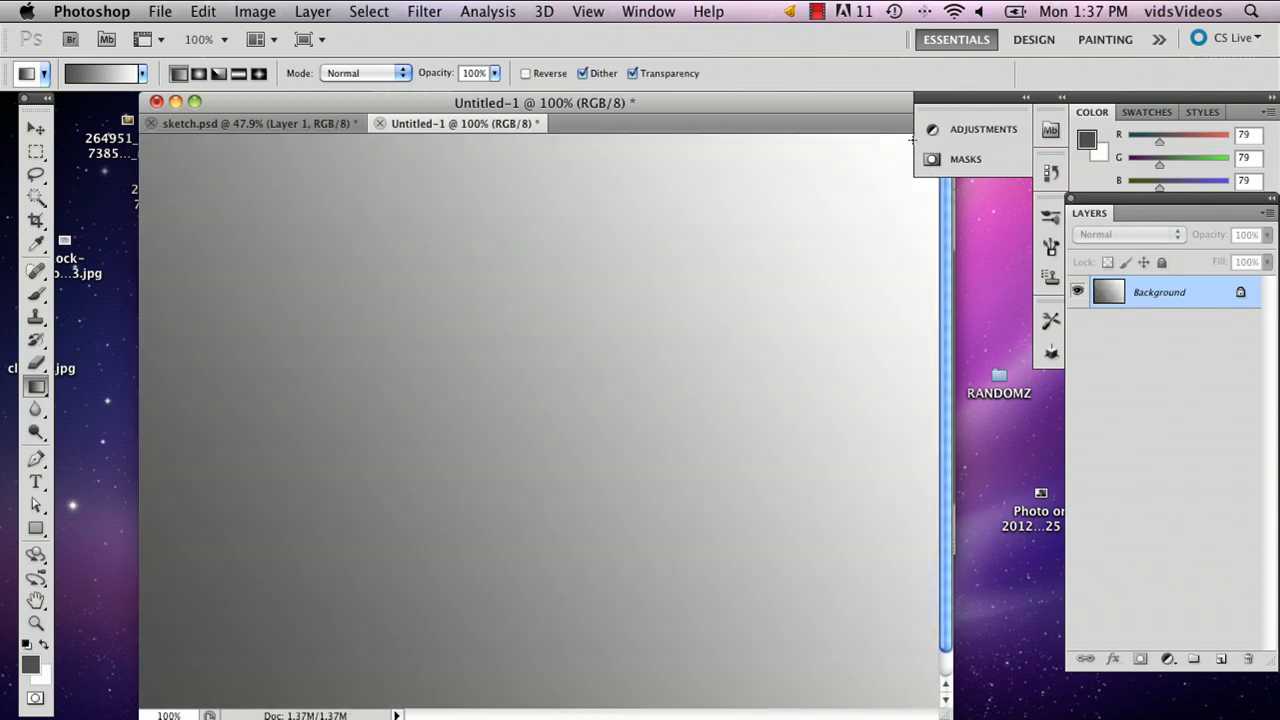
Step: Fill the background with a diagonal dark-gray-to-white gradient and add empty Layer 1
{"action": "left_click_drag", "start_coordinate": [182, 670], "coordinate": [432, 452]}
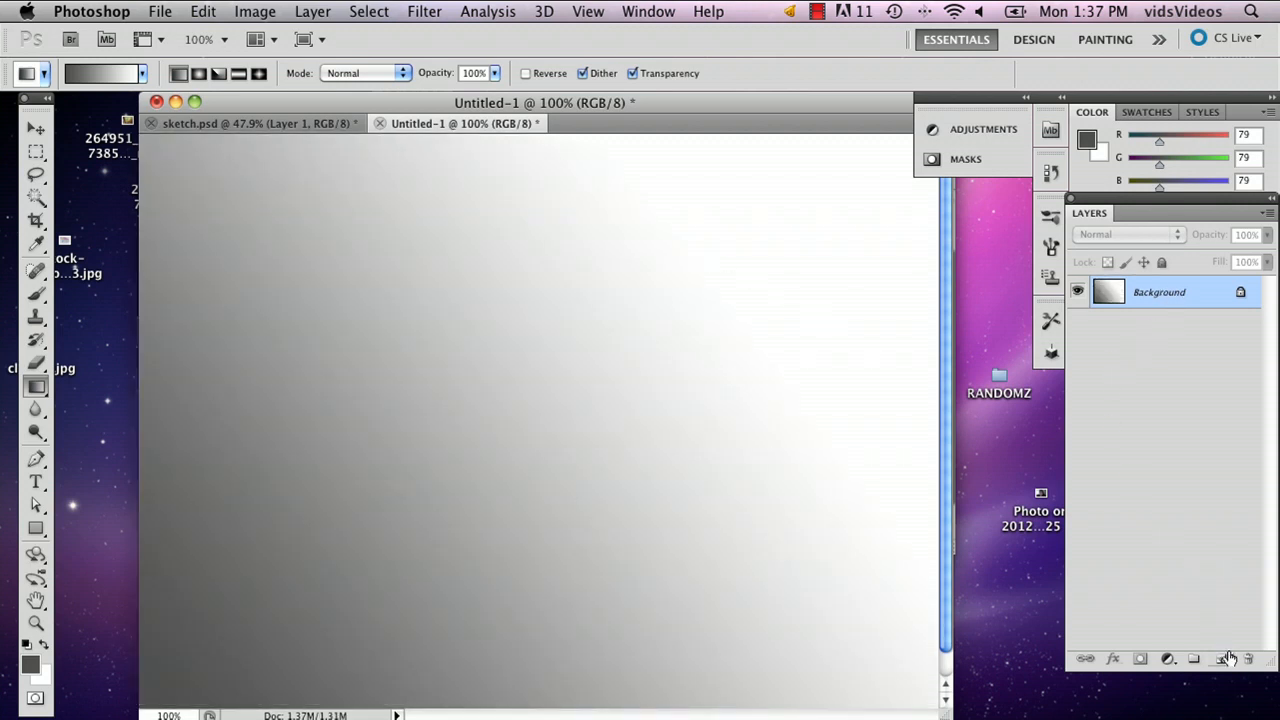
{"action": "left_click", "coordinate": [1220, 658]}
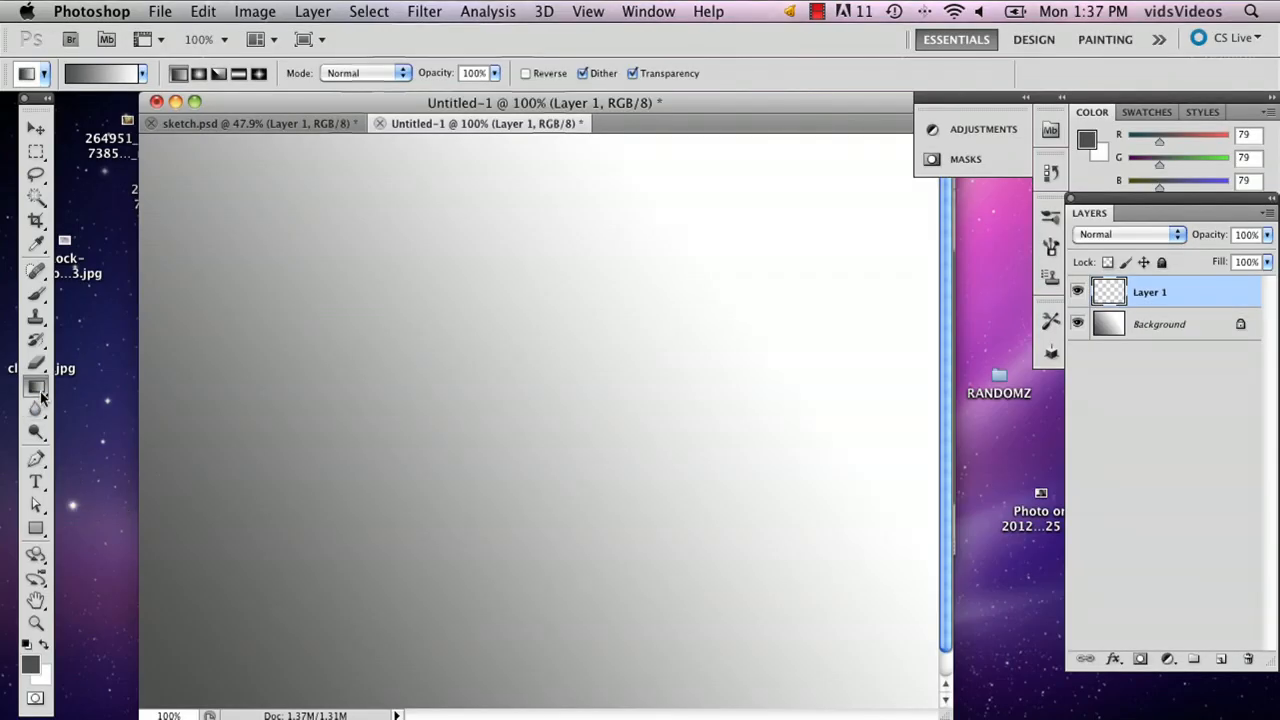
Step: Choose the Ellipse Tool with shape Style set to No Style
{"action": "left_click", "coordinate": [36, 388]}
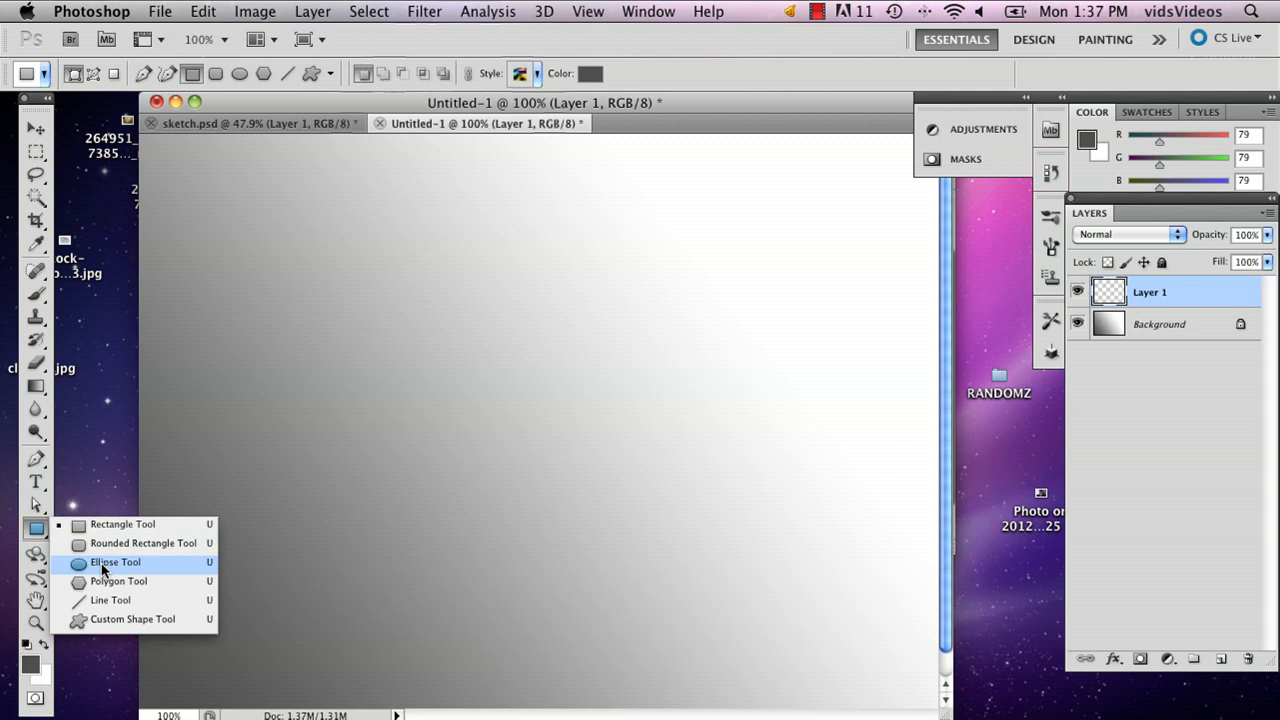
{"action": "left_click", "coordinate": [116, 560]}
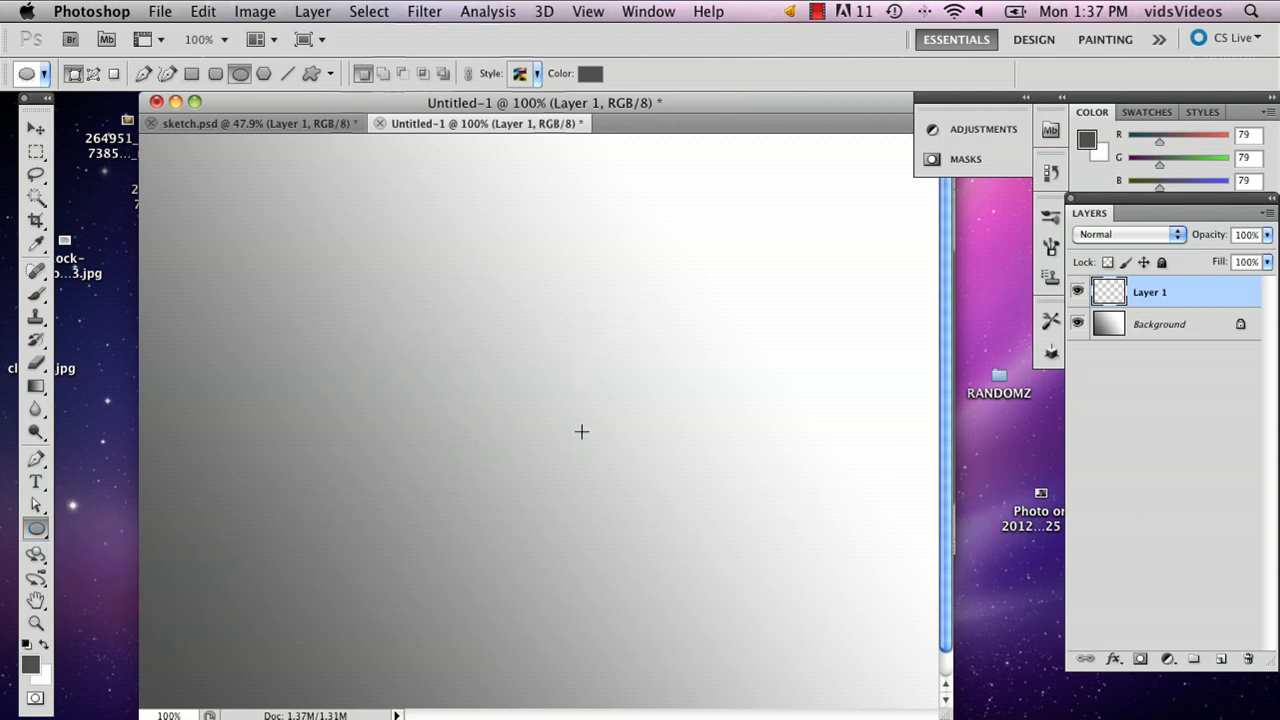
{"action": "left_click", "coordinate": [540, 72]}
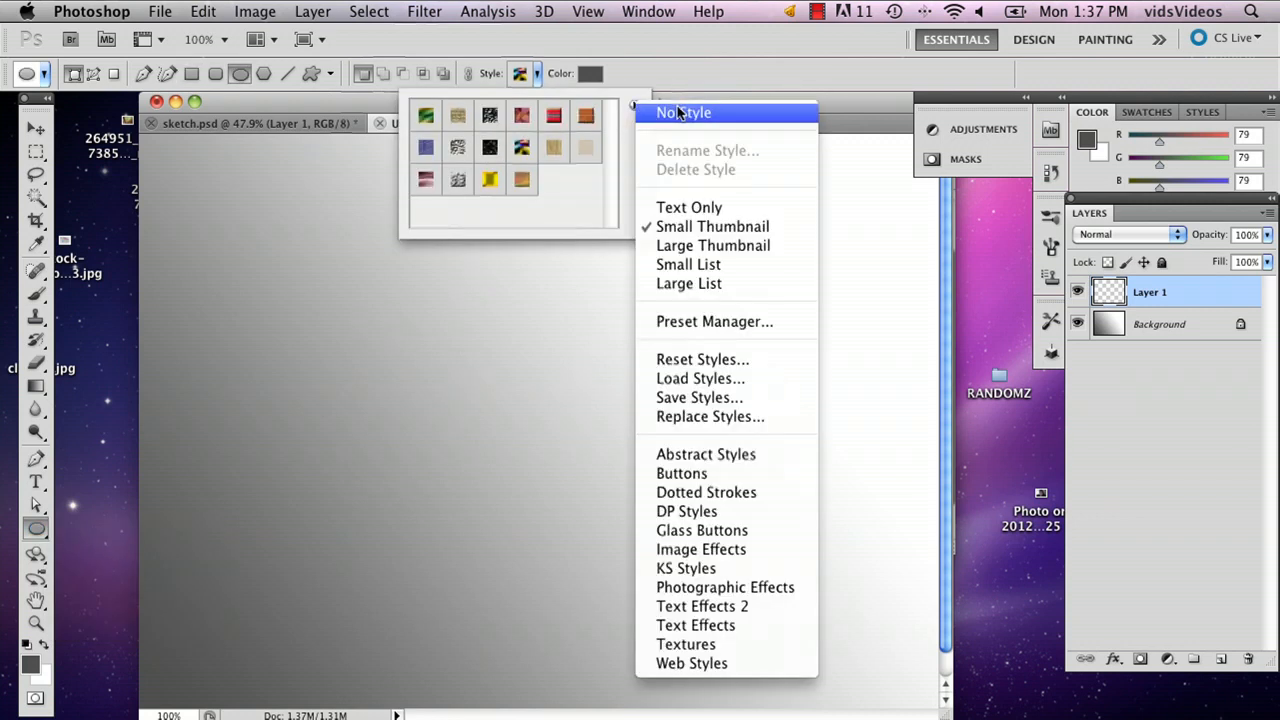
{"action": "left_click", "coordinate": [684, 112]}
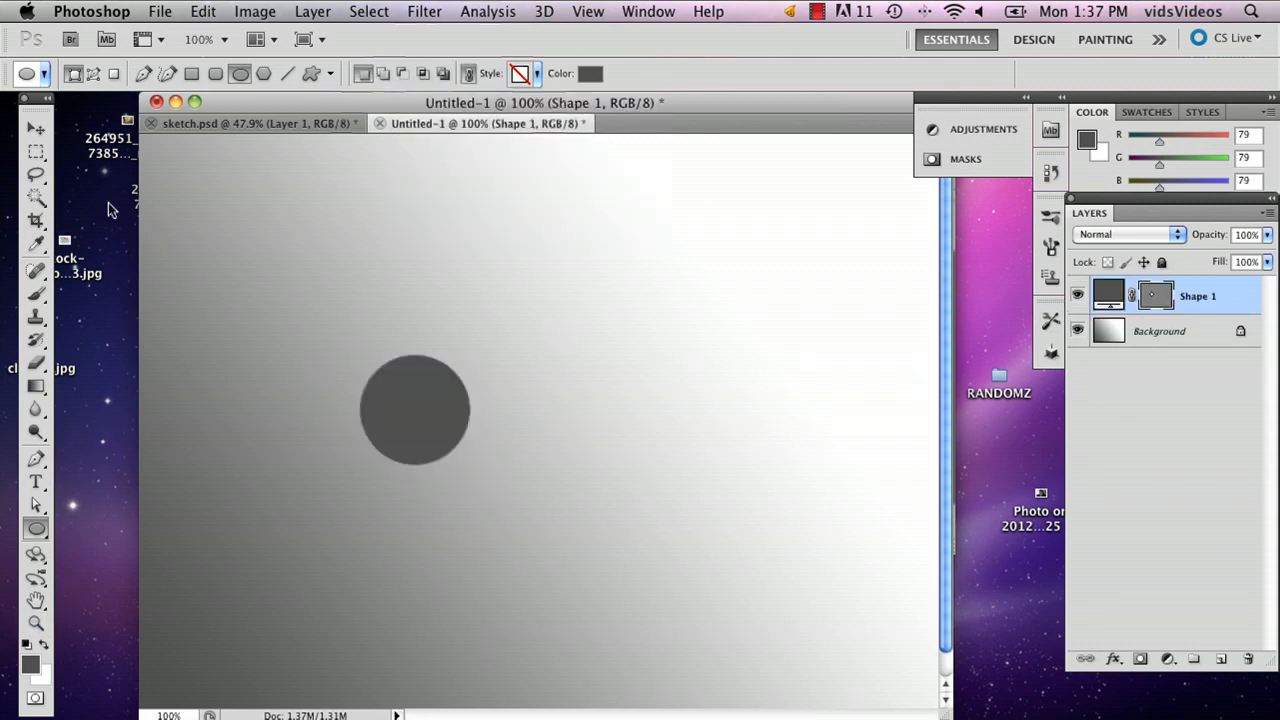
Step: Nudge the dark gray circle right and up, then rasterize its layer to pixels
{"action": "left_click_drag", "start_coordinate": [416, 408], "coordinate": [530, 376]}
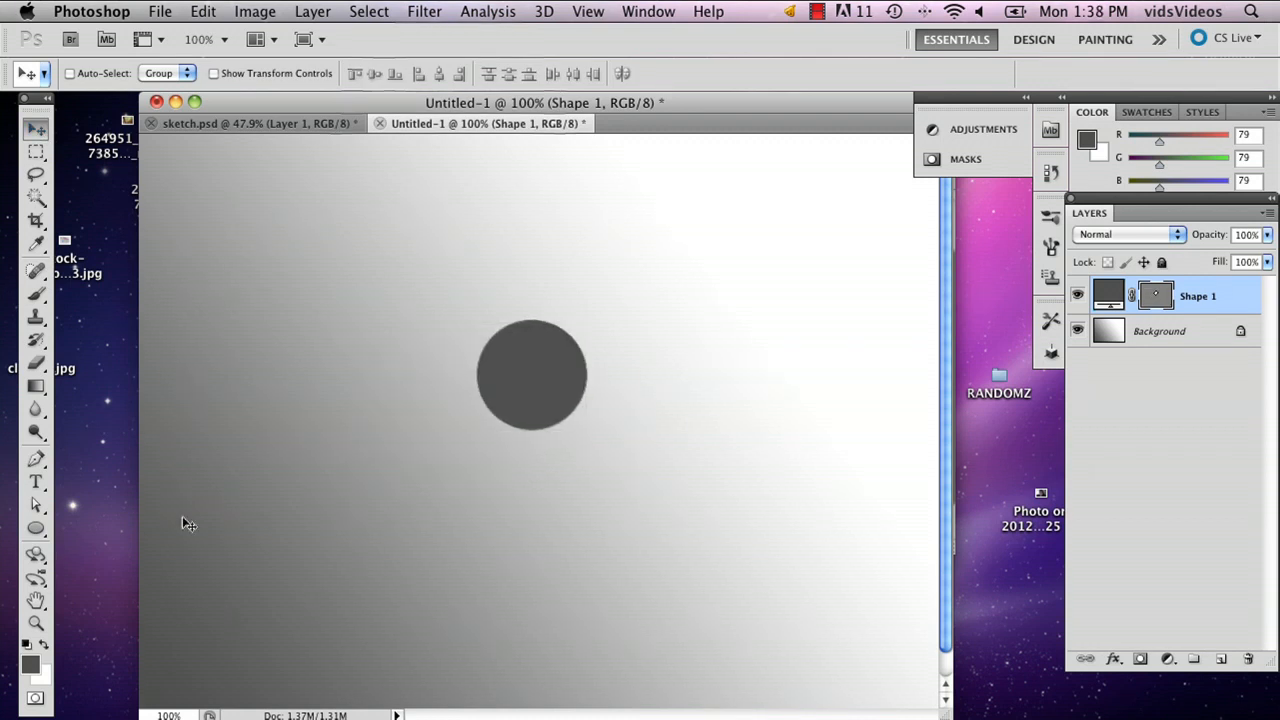
{"action": "right_click", "coordinate": [1196, 296]}
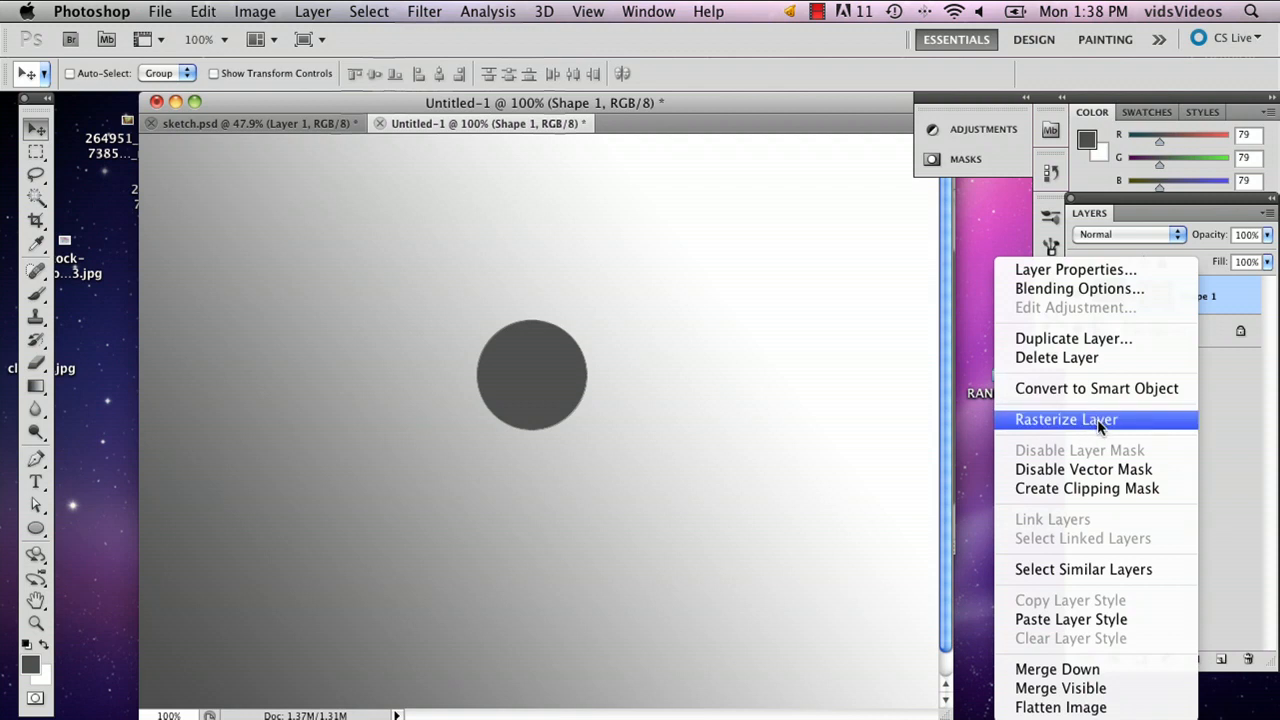
{"action": "left_click", "coordinate": [1066, 420]}
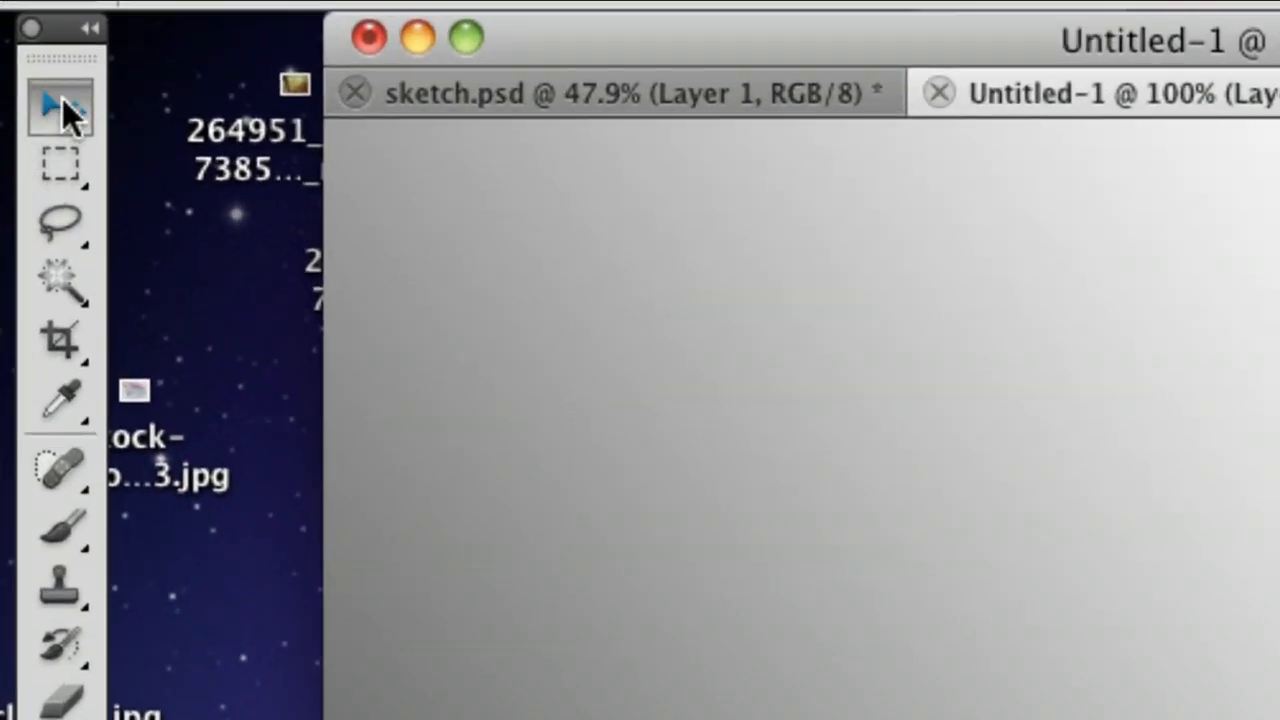
Step: Select a circular area on Layer 1, fill it with a gray-to-white gradient, and deselect
{"action": "left_click", "coordinate": [60, 164]}
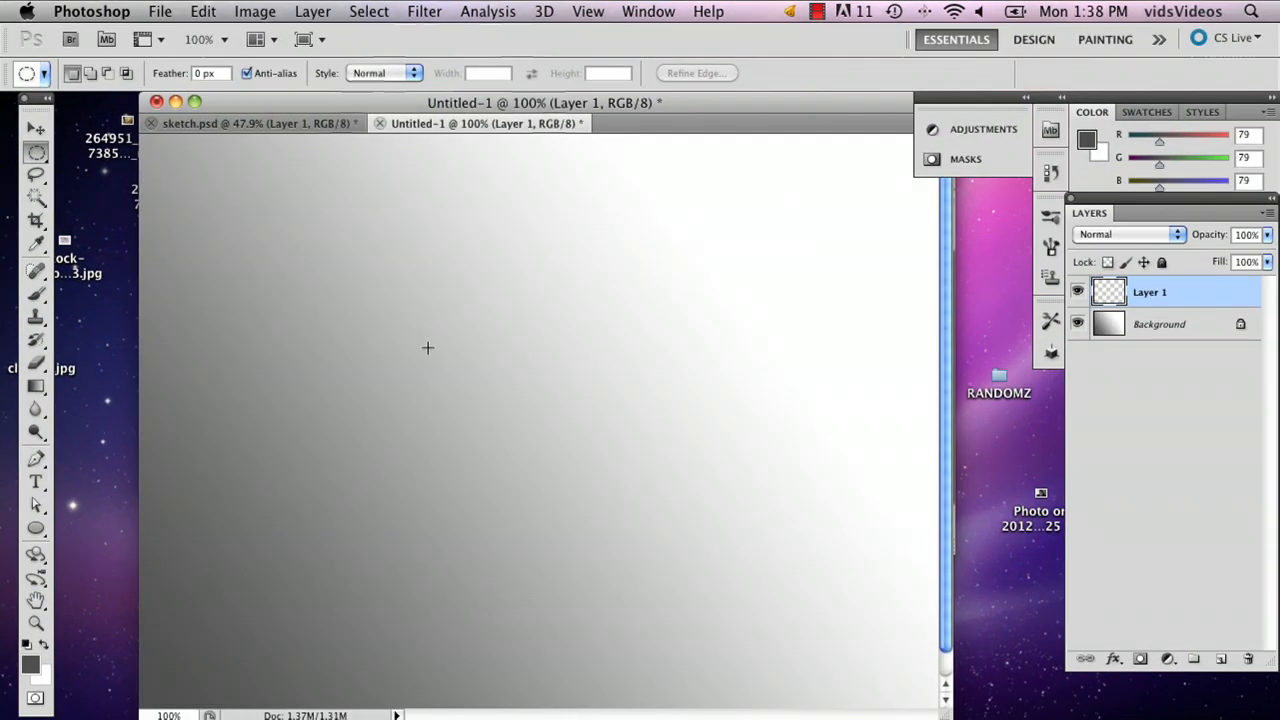
{"action": "left_click_drag", "start_coordinate": [428, 348], "coordinate": [532, 432]}
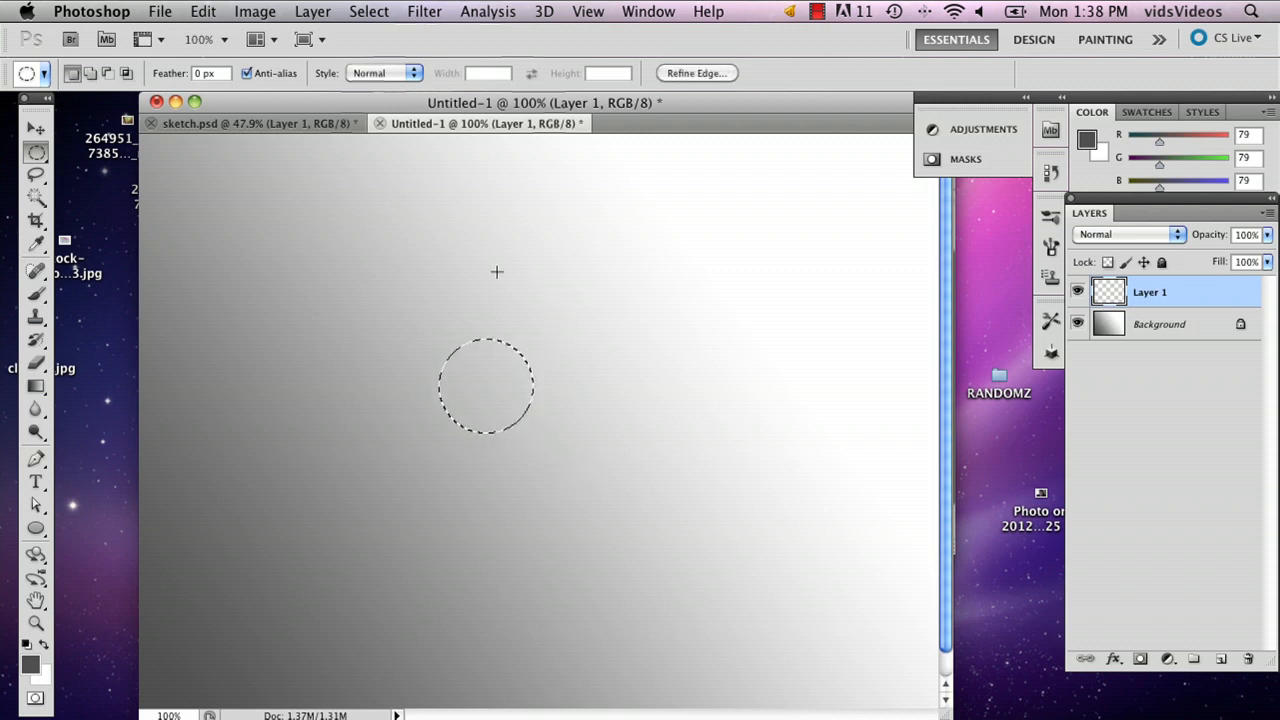
{"action": "left_click", "coordinate": [36, 388]}
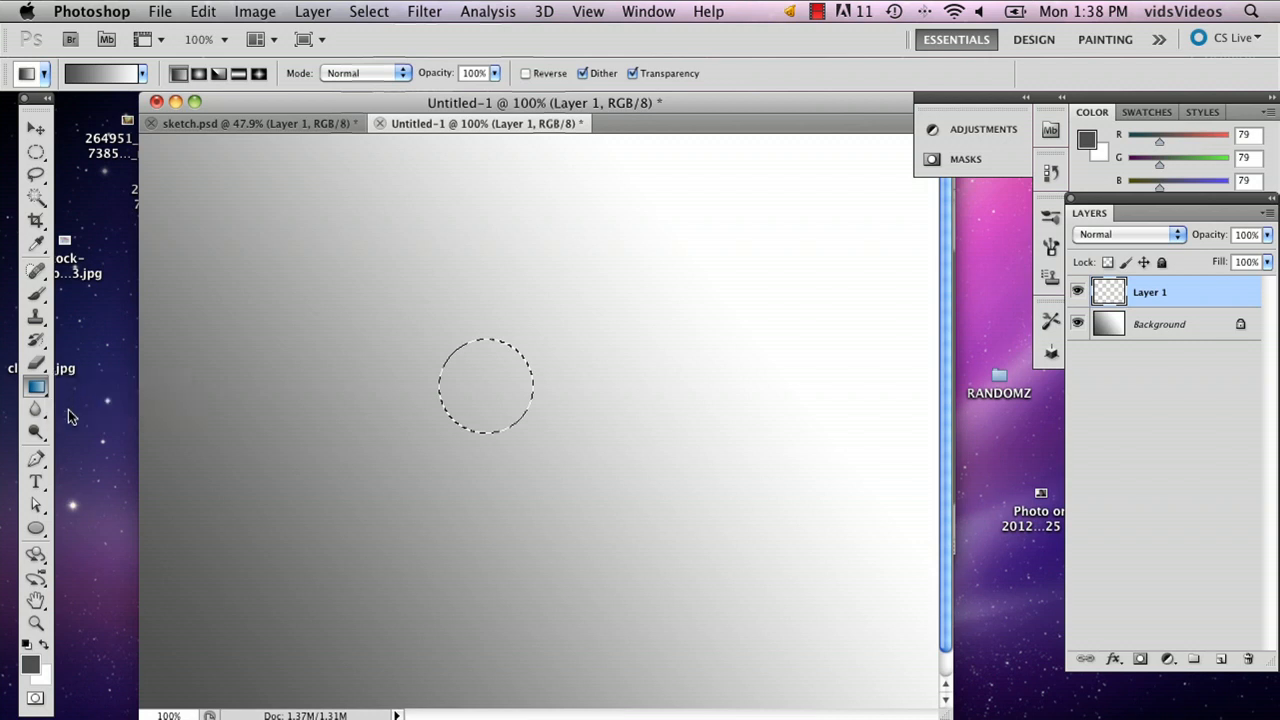
{"action": "left_click_drag", "start_coordinate": [408, 420], "coordinate": [536, 350]}
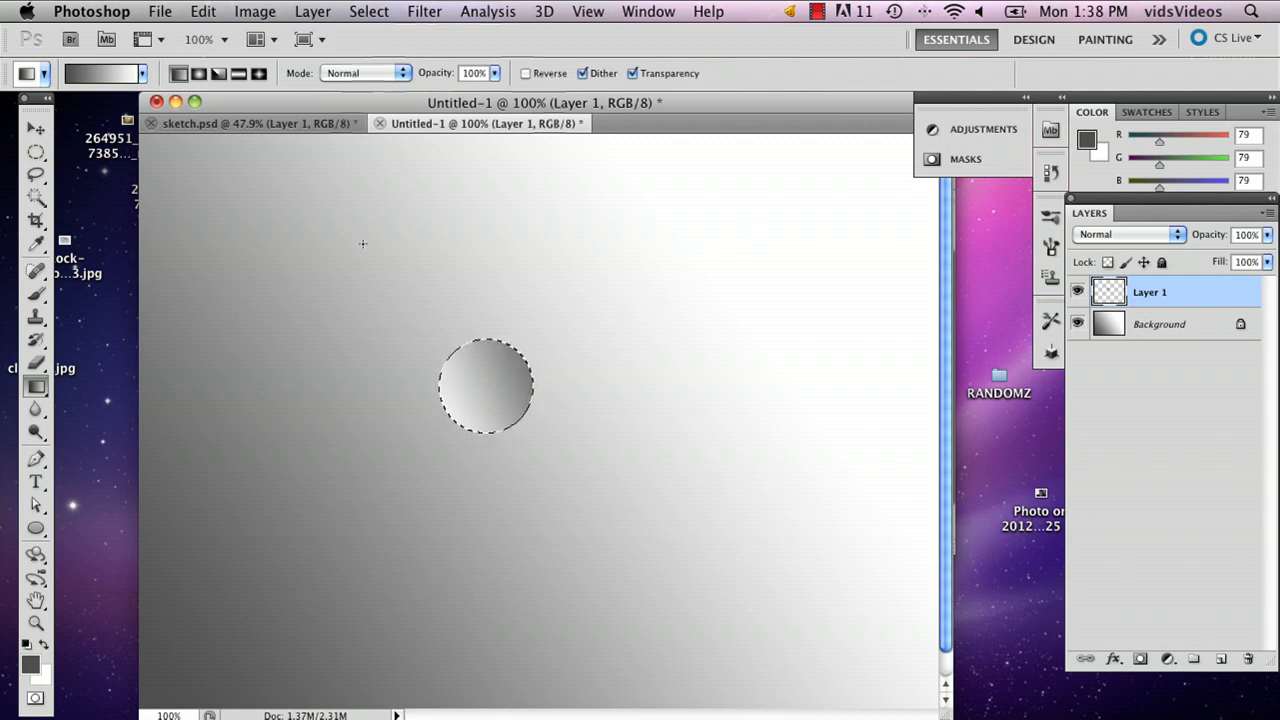
{"action": "left_click", "coordinate": [36, 152]}
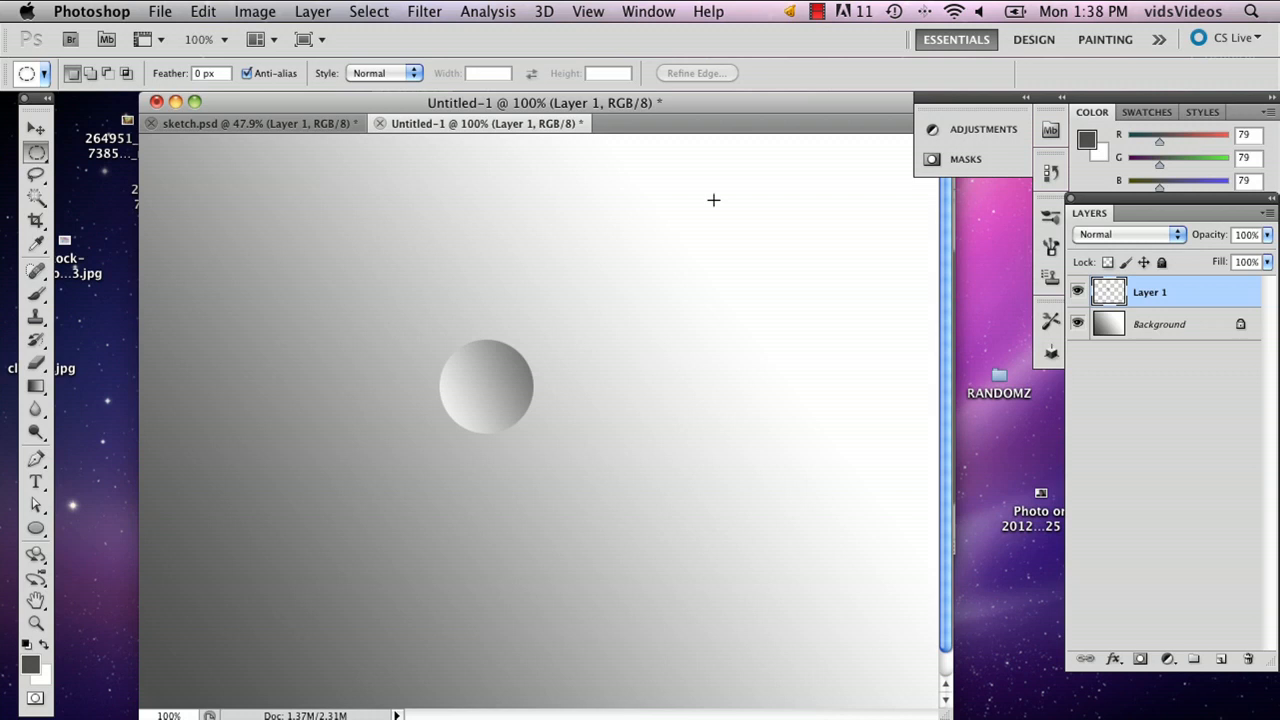
{"action": "mouse_move", "coordinate": [402, 316]}
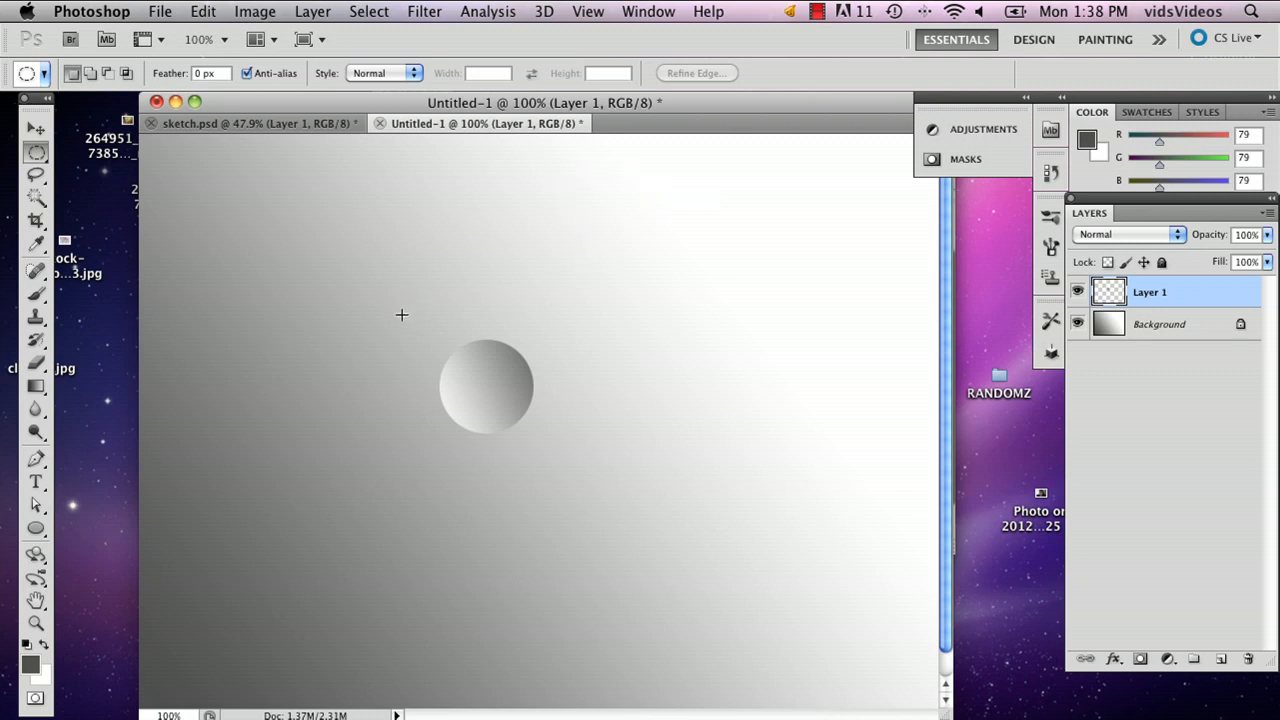
{"action": "mouse_move", "coordinate": [416, 364]}
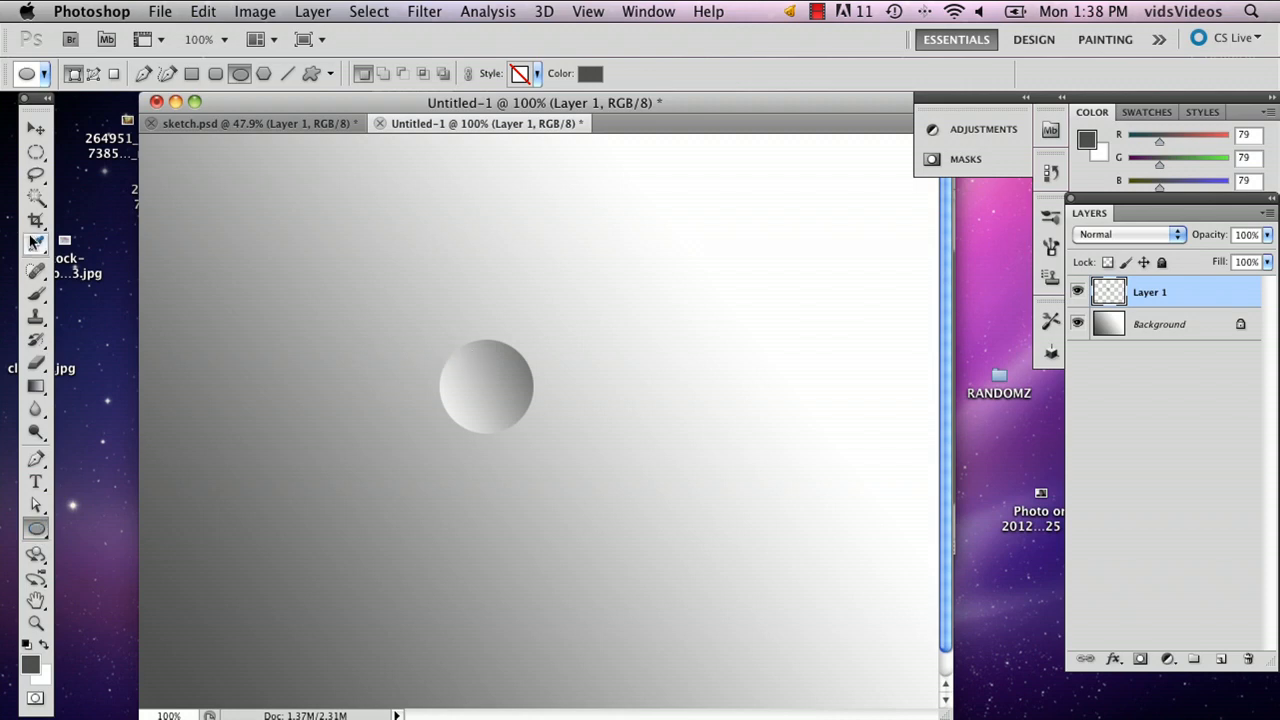
Step: Outline a smaller circle inside the gradient circle, ready for a radial gradient fill
{"action": "left_click_drag", "start_coordinate": [520, 244], "coordinate": [550, 318]}
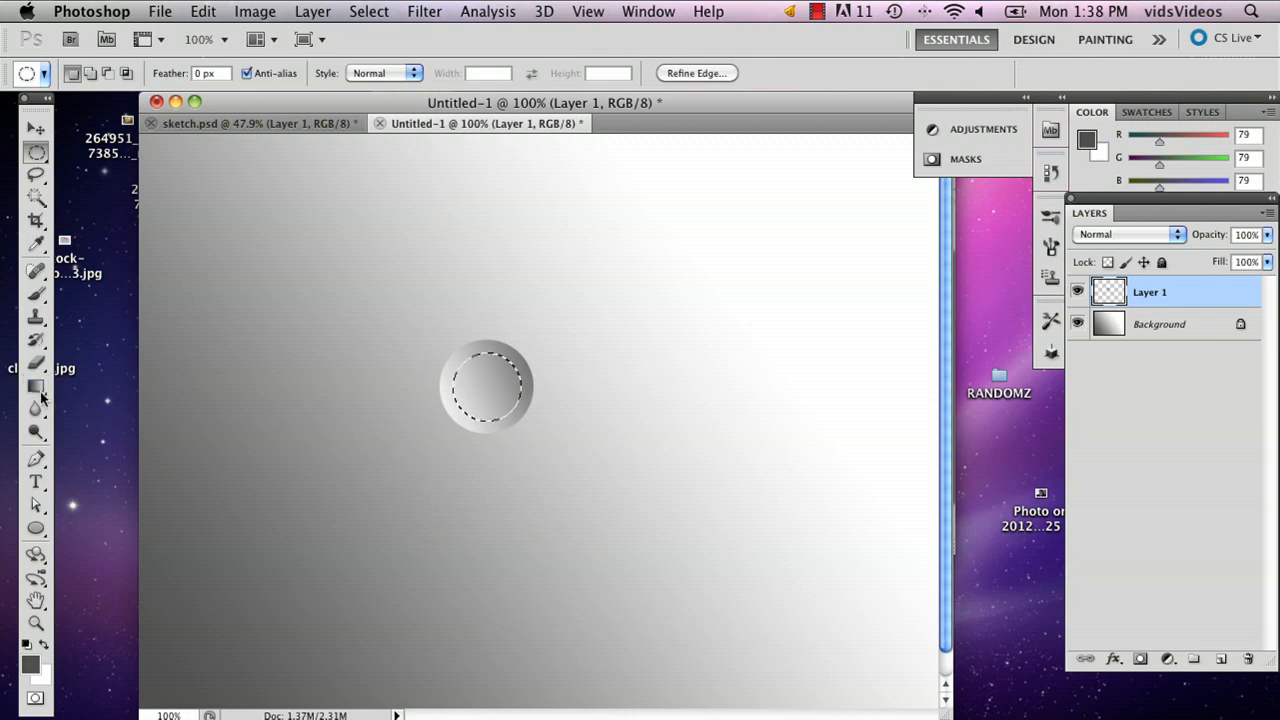
{"action": "left_click", "coordinate": [36, 386]}
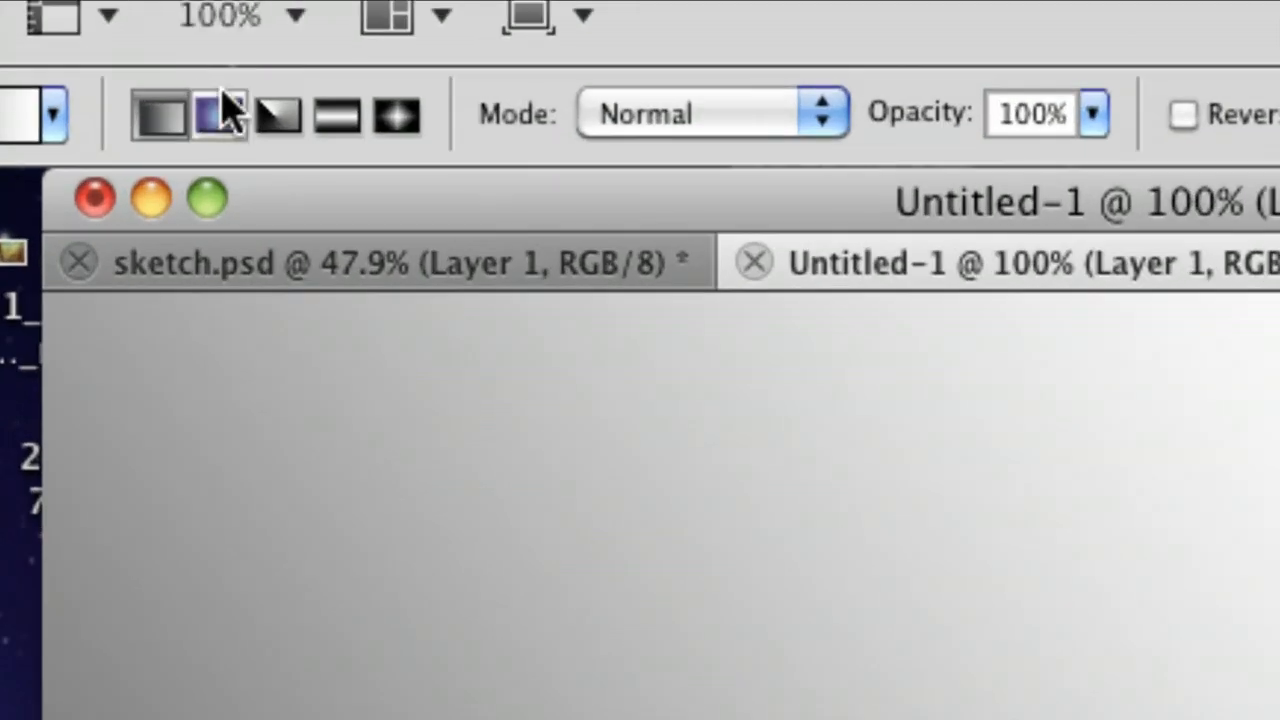
{"action": "mouse_move", "coordinate": [218, 112]}
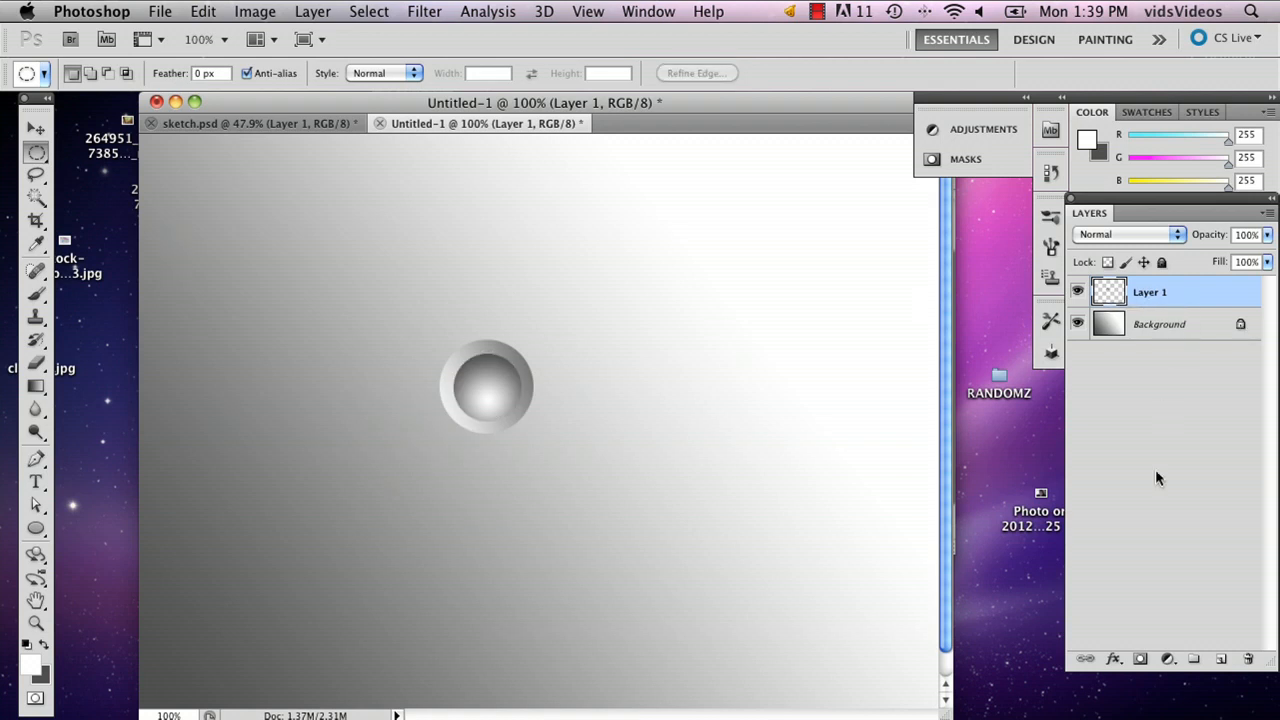
Step: Add an Outer Glow to Layer 1 with dark gray colour, Normal blend mode and a custom contour
{"action": "left_click", "coordinate": [1086, 658]}
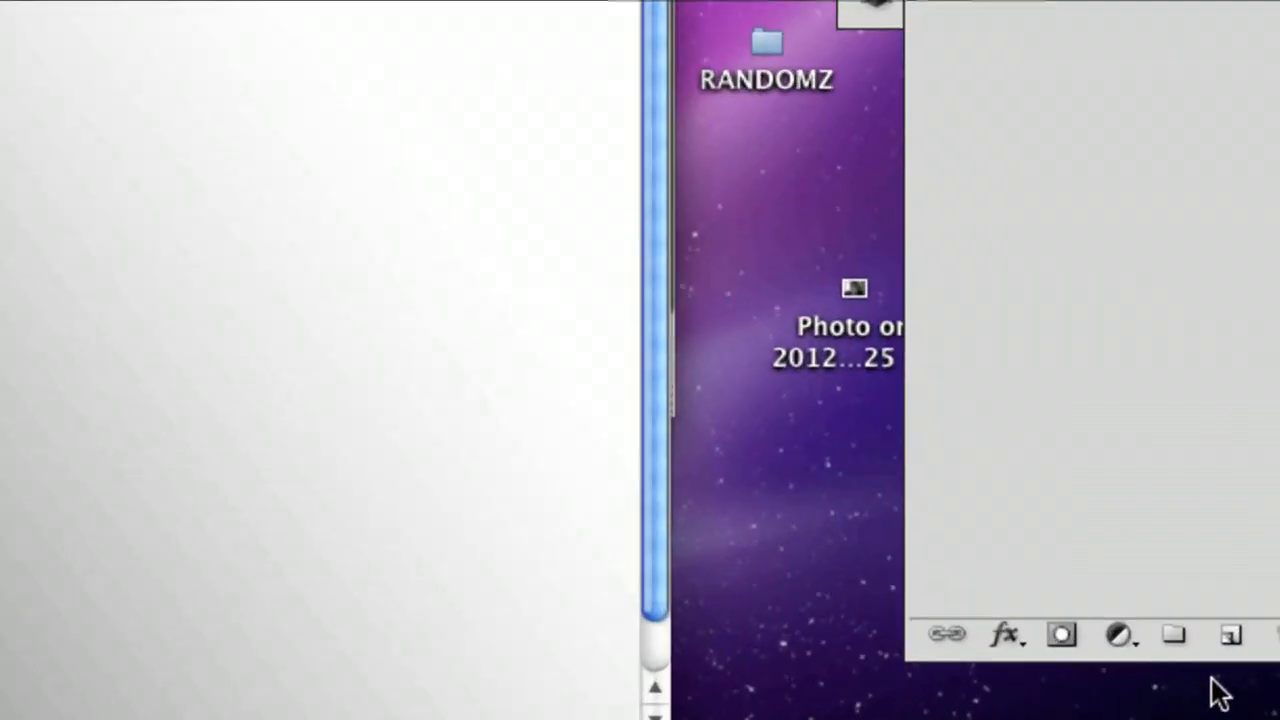
{"action": "left_click", "coordinate": [1006, 634]}
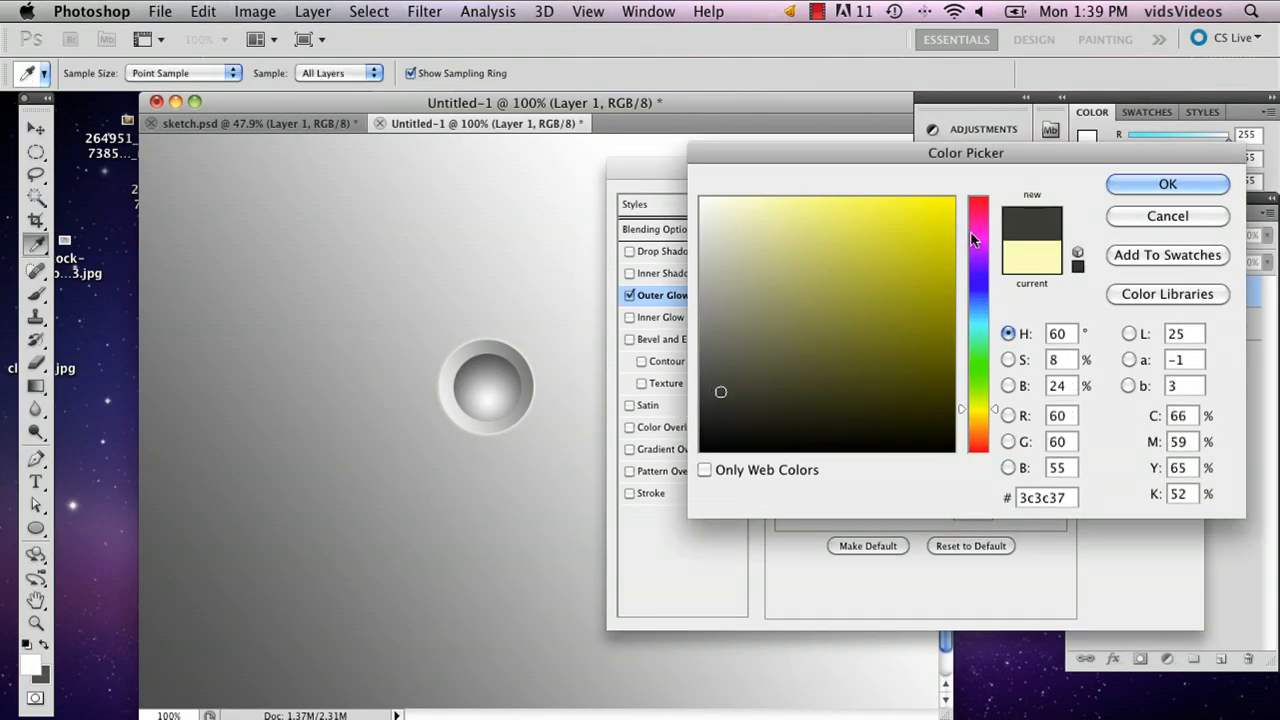
{"action": "left_click", "coordinate": [1168, 184]}
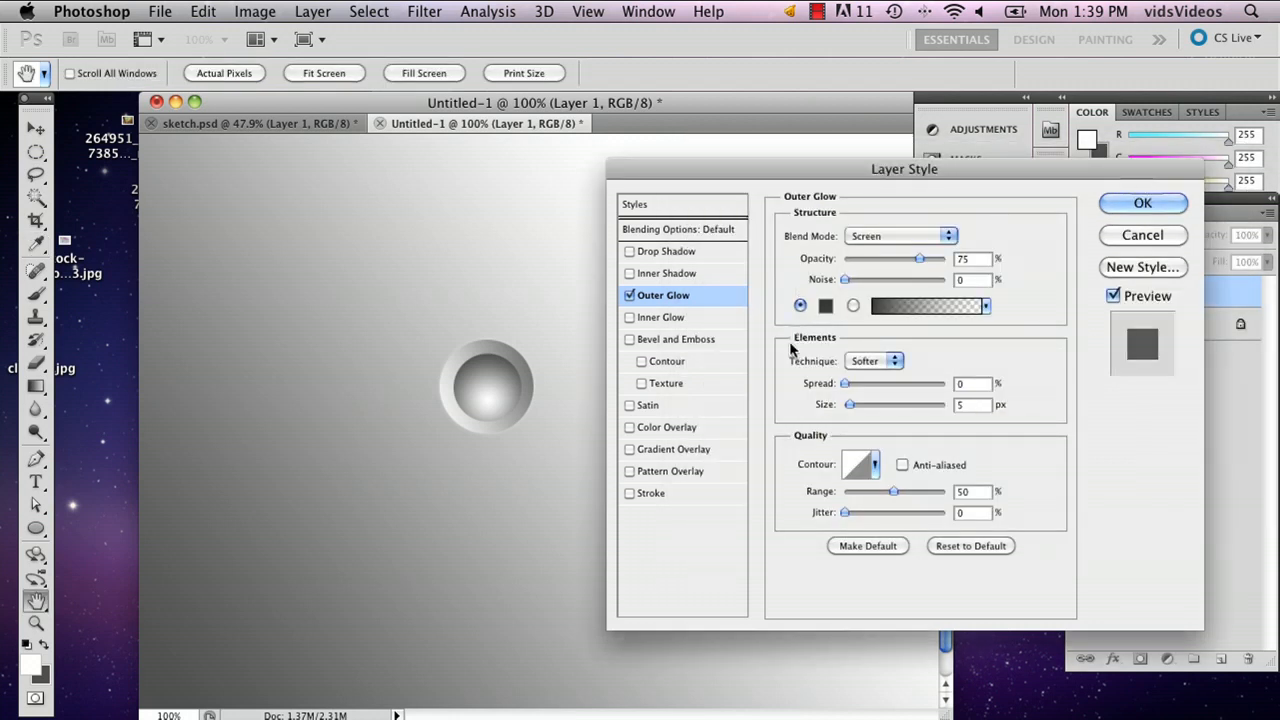
{"action": "left_click", "coordinate": [896, 236]}
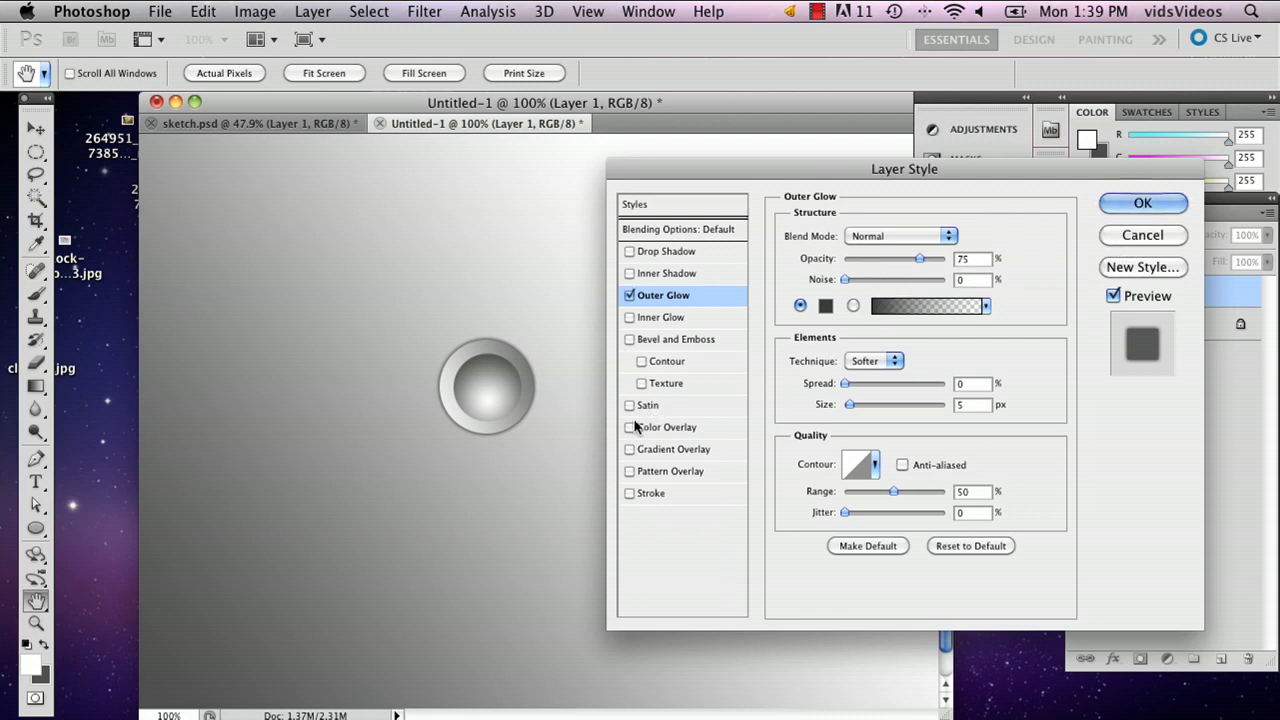
{"action": "mouse_move", "coordinate": [852, 486]}
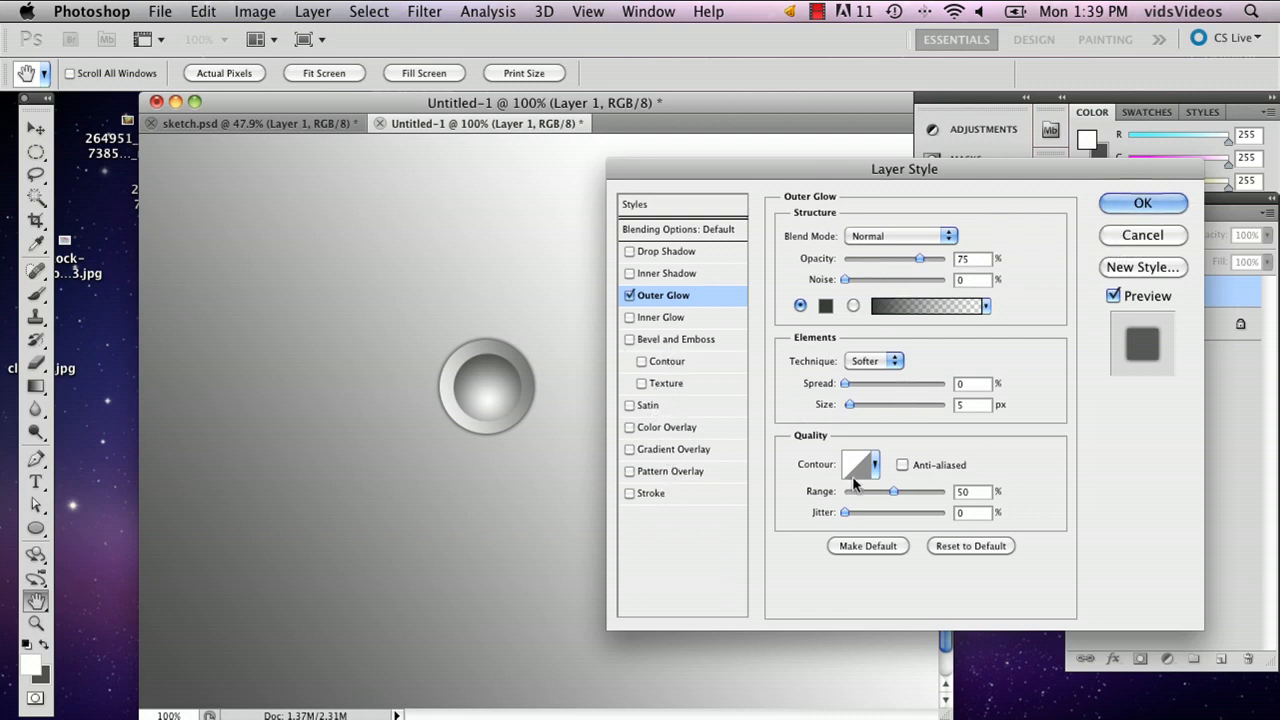
{"action": "left_click", "coordinate": [874, 464]}
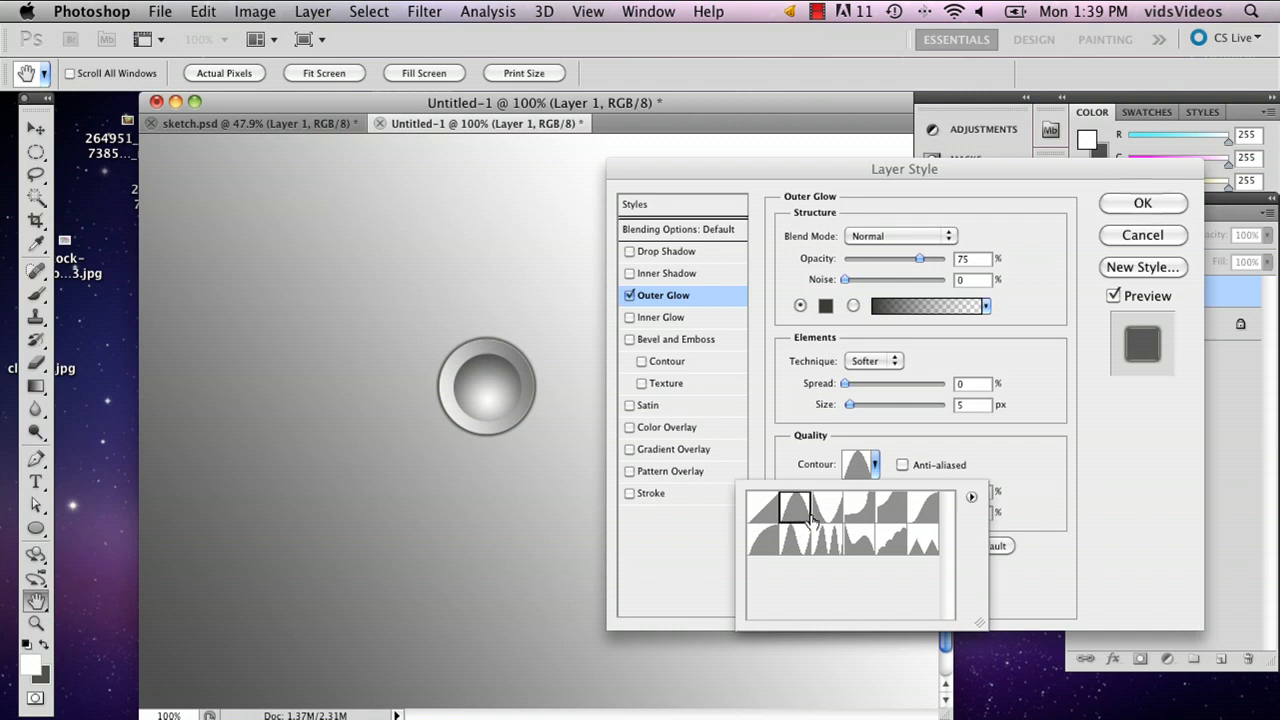
{"action": "mouse_move", "coordinate": [848, 516]}
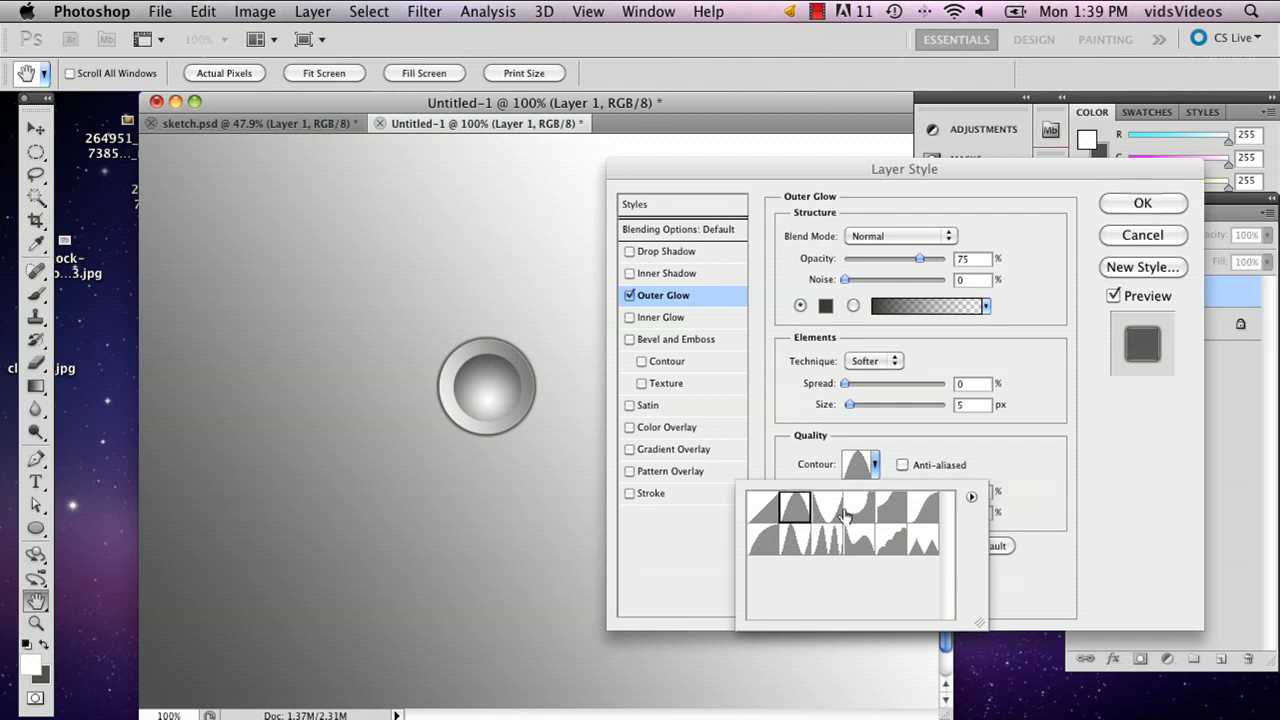
{"action": "left_click", "coordinate": [856, 508]}
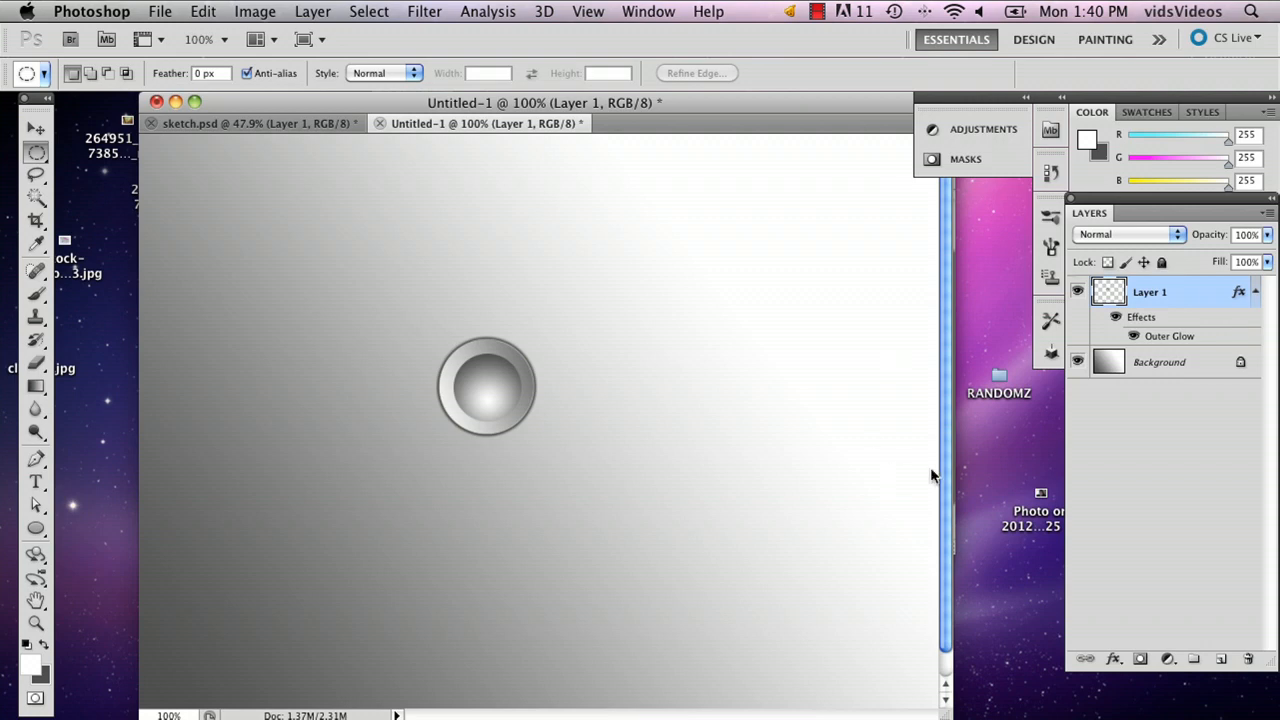
{"action": "mouse_move", "coordinate": [692, 112]}
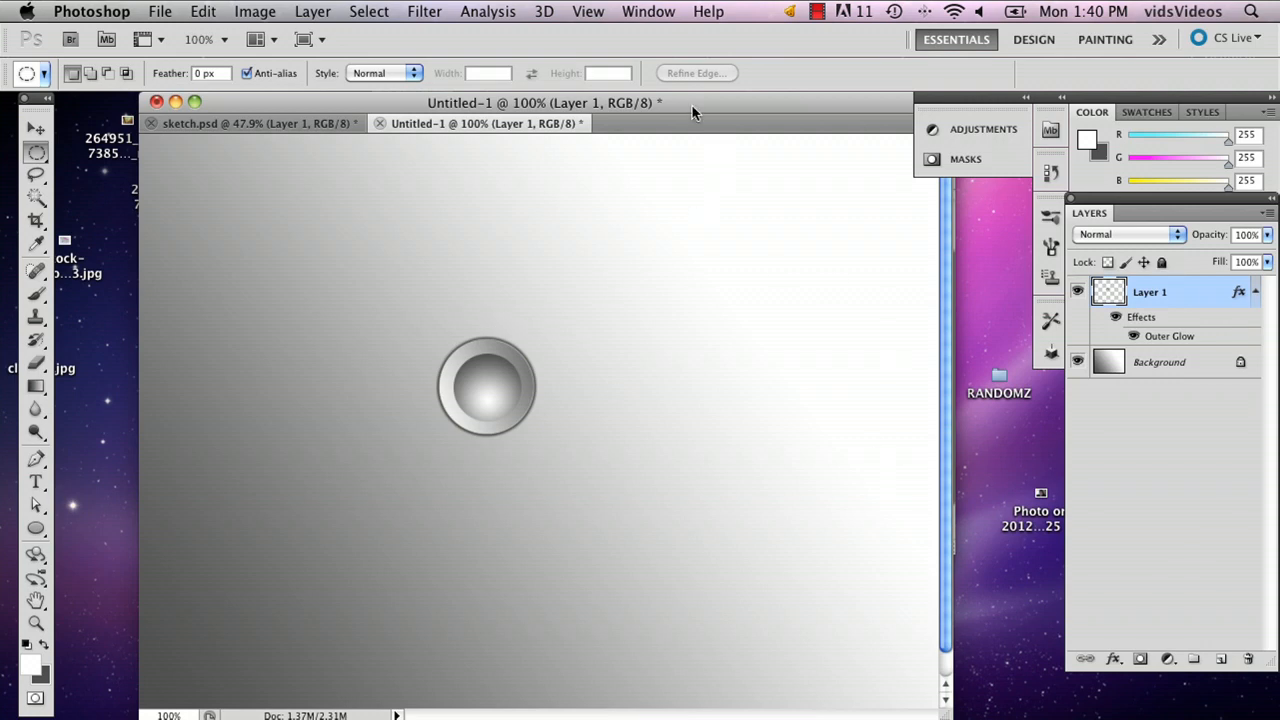